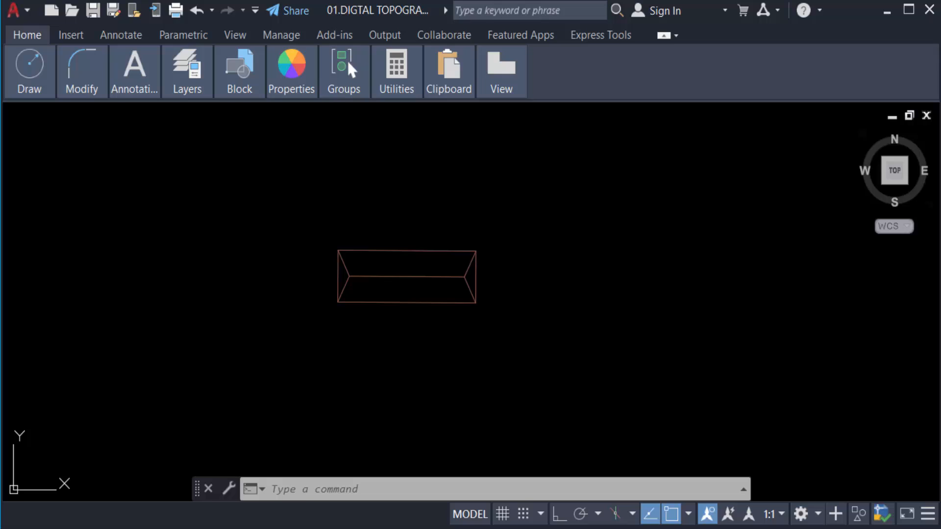
Start the Array command and window-select all four lines of the window shape
{"action": "left_click", "coordinate": [396, 340]}
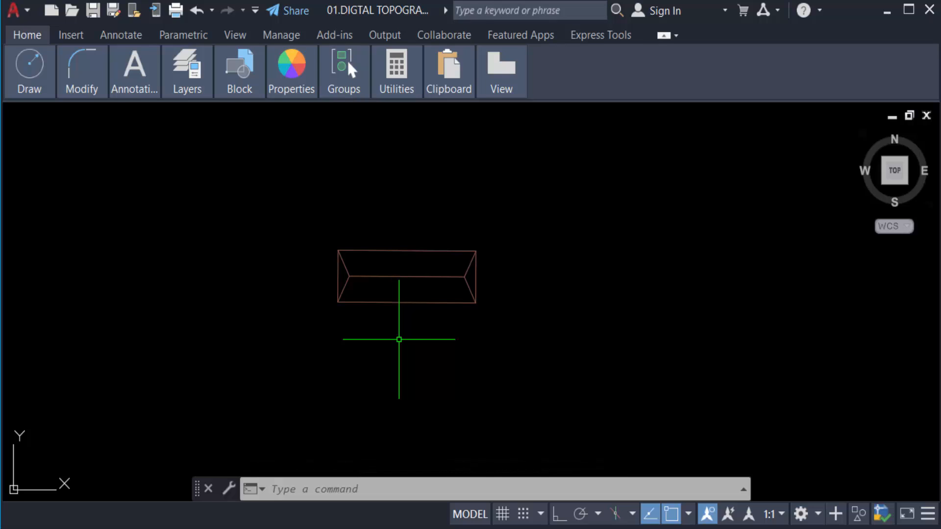
{"action": "left_click", "coordinate": [399, 340]}
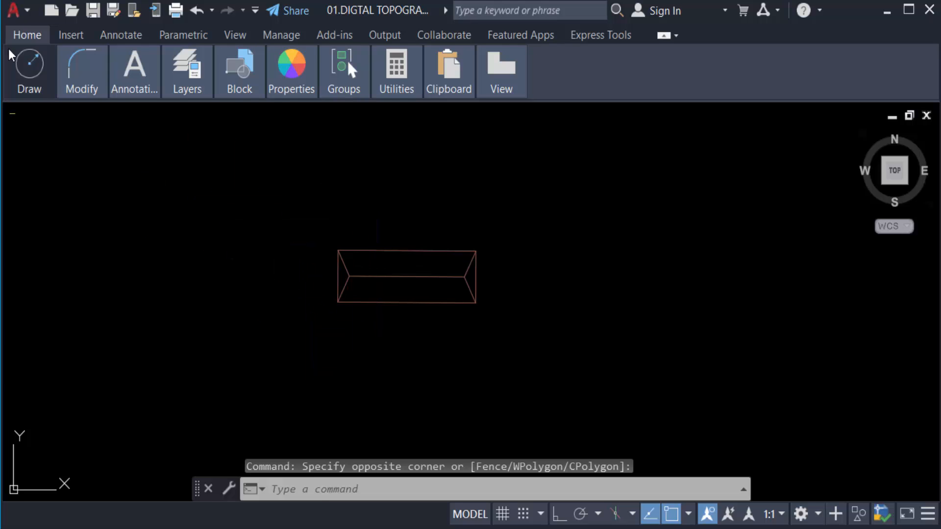
{"action": "left_click", "coordinate": [82, 72]}
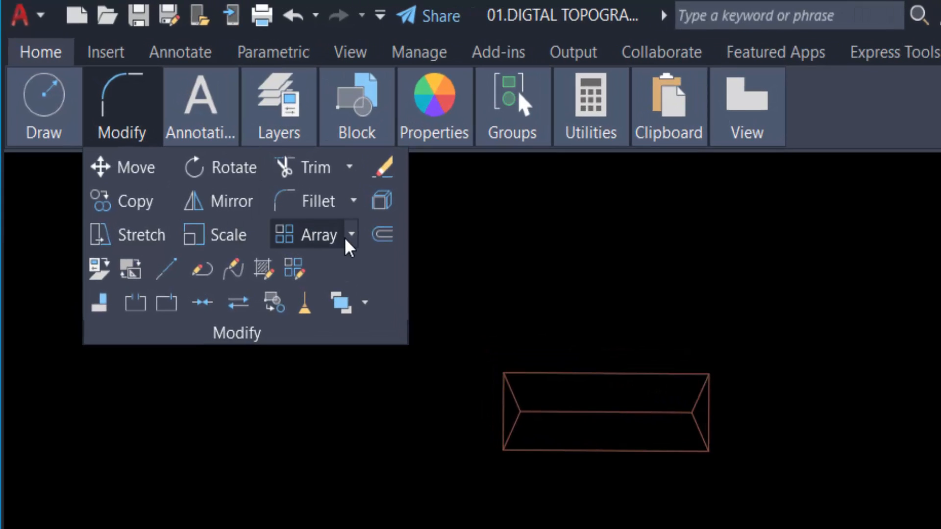
{"action": "left_click", "coordinate": [352, 235]}
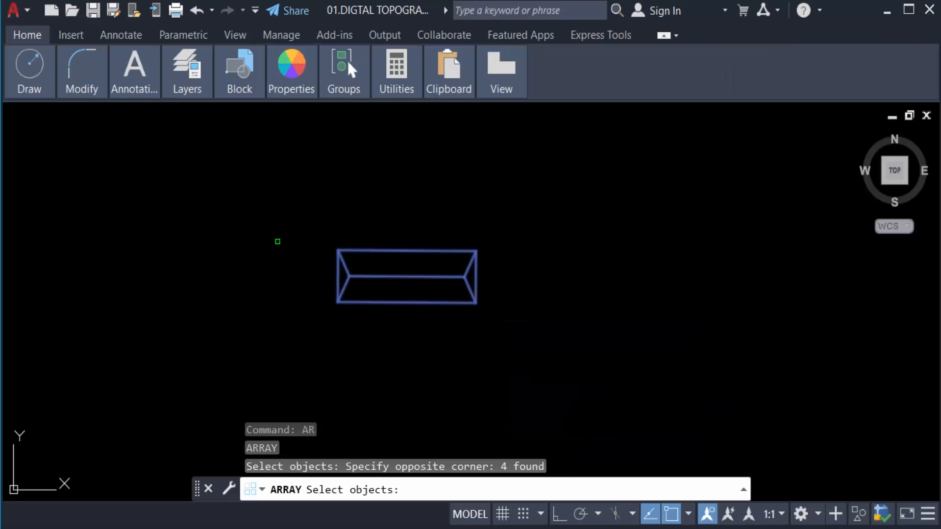
Finish selecting the window lines to reach the rectangular/path/polar prompt
{"action": "key", "text": "Return"}
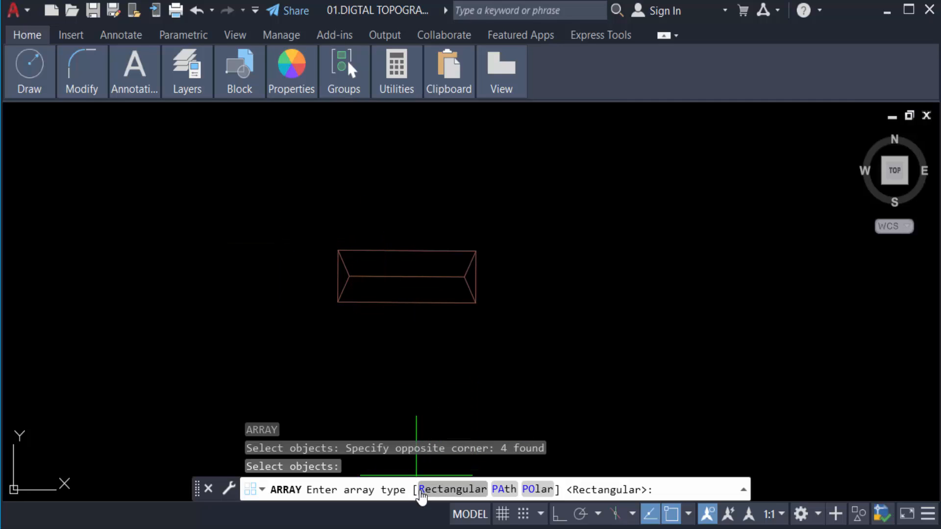
{"action": "mouse_move", "coordinate": [538, 489]}
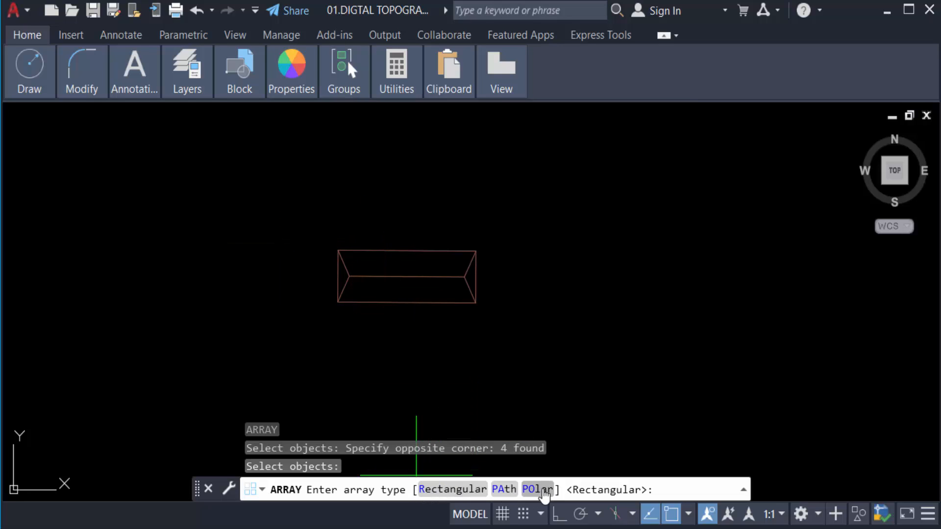
{"action": "mouse_move", "coordinate": [452, 489]}
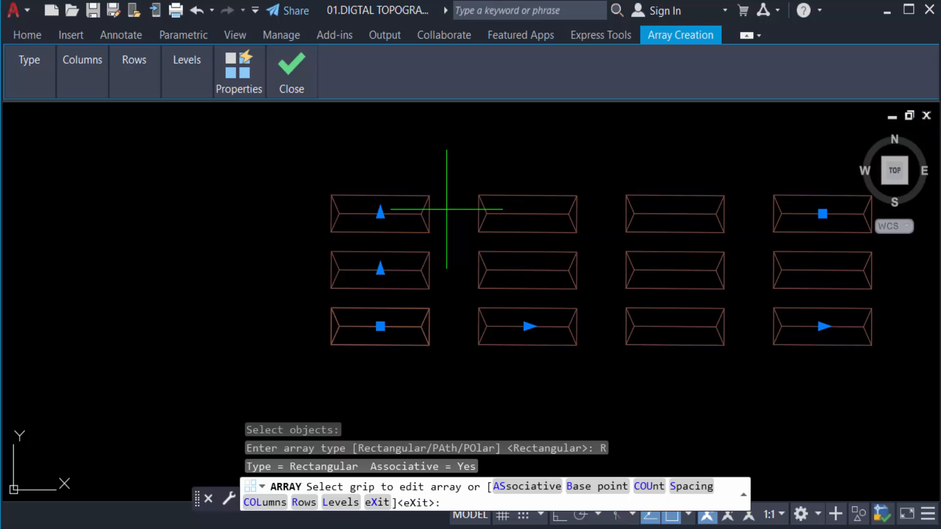
{"action": "mouse_move", "coordinate": [424, 297]}
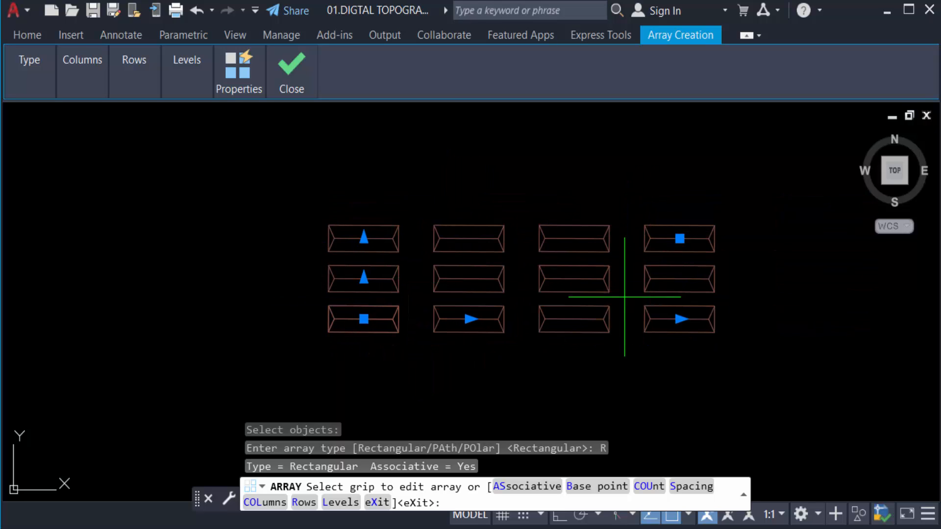
{"action": "mouse_move", "coordinate": [622, 360]}
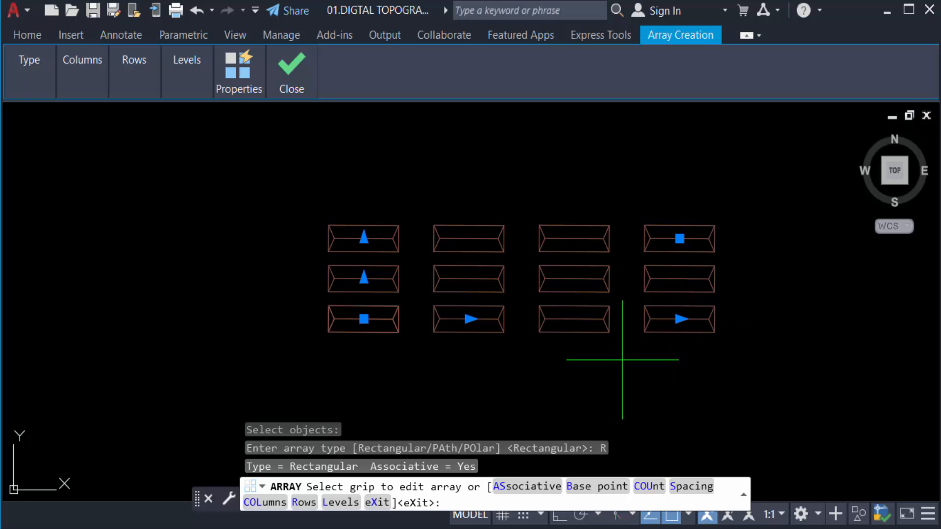
{"action": "mouse_move", "coordinate": [666, 360]}
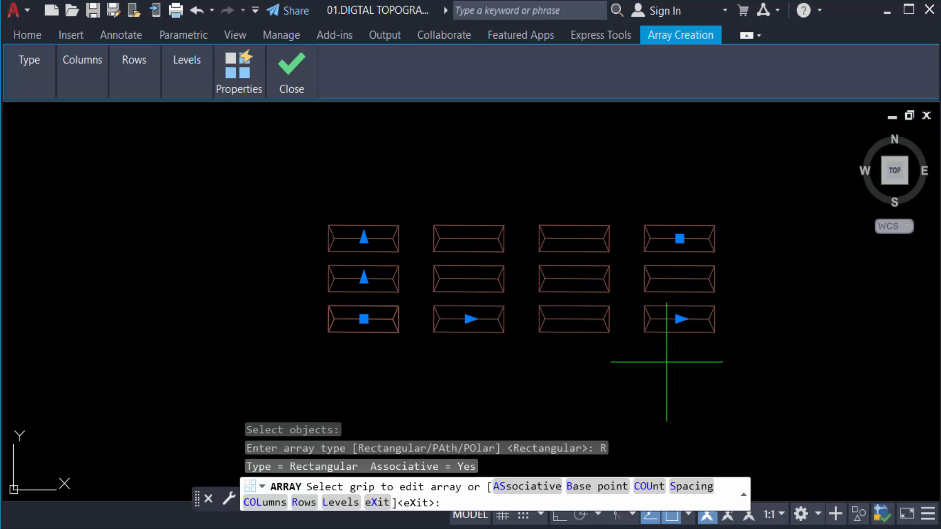
{"action": "mouse_move", "coordinate": [631, 202]}
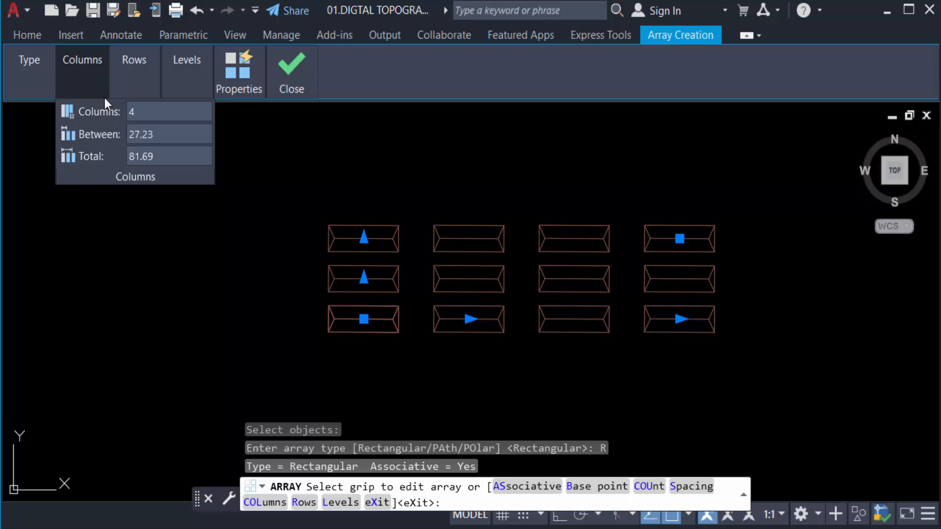
Set the array to 6 columns and 6 rows, then review Levels and Properties
{"action": "left_click", "coordinate": [168, 111]}
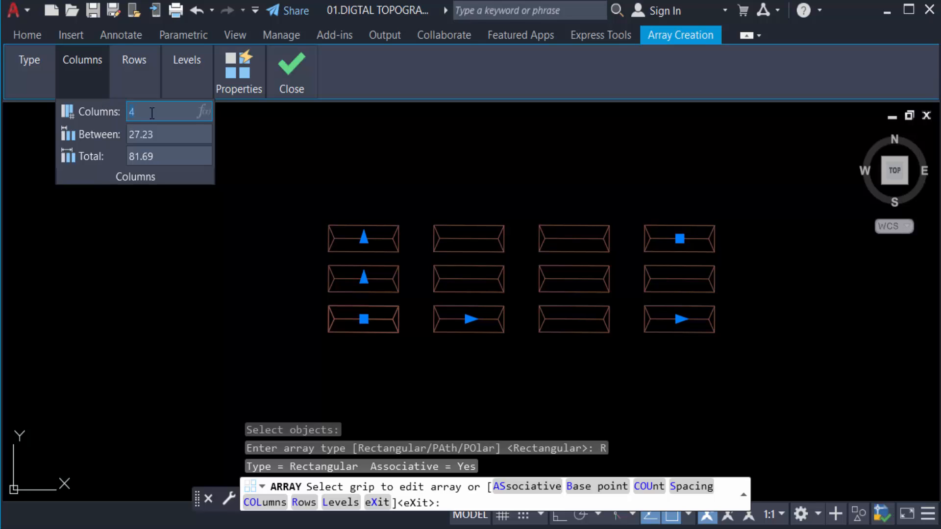
{"action": "type", "text": "6"}
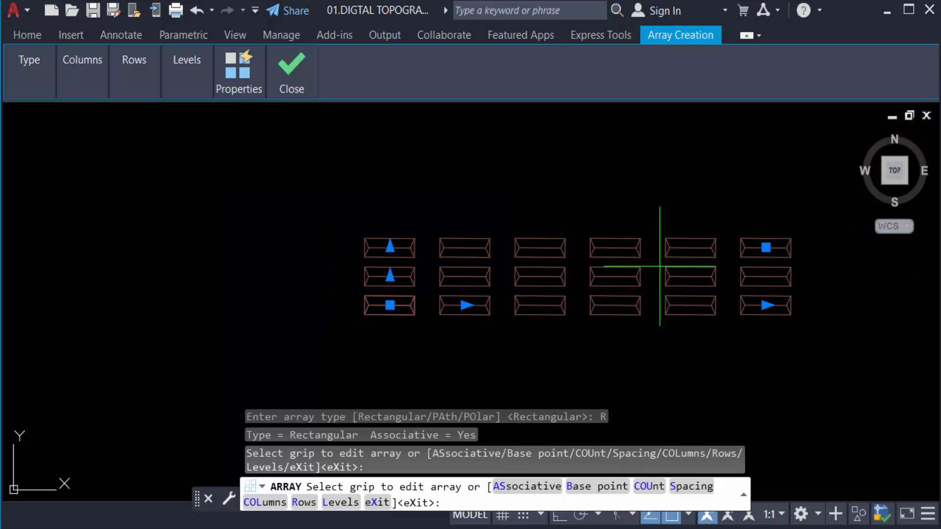
{"action": "left_click", "coordinate": [134, 59]}
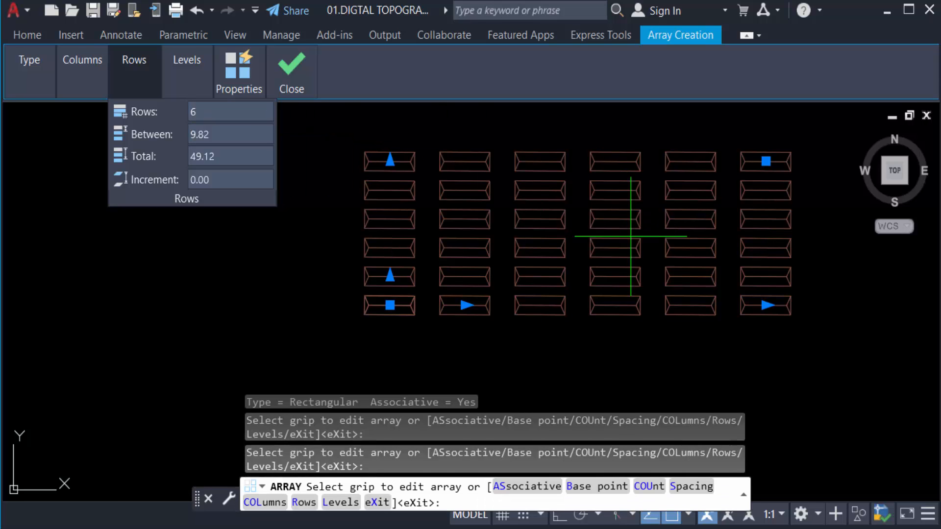
{"action": "left_click", "coordinate": [186, 59]}
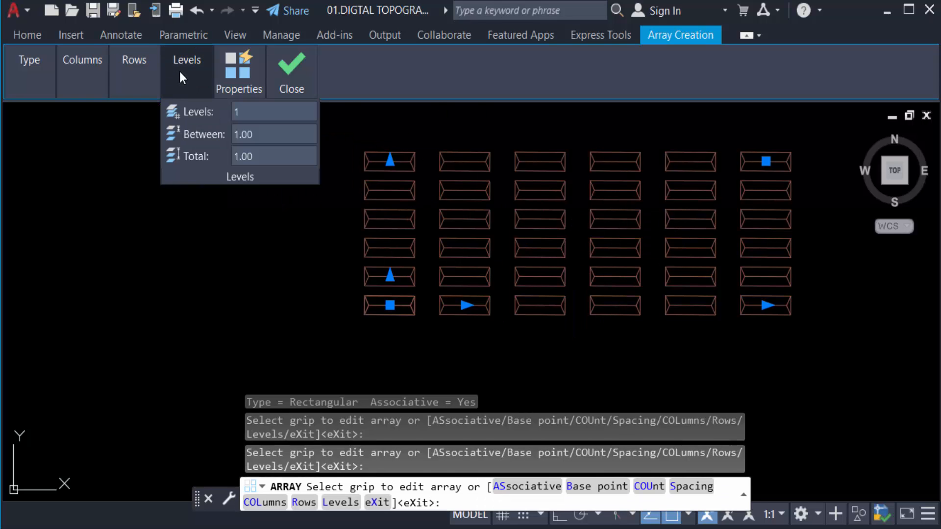
{"action": "left_click", "coordinate": [238, 72]}
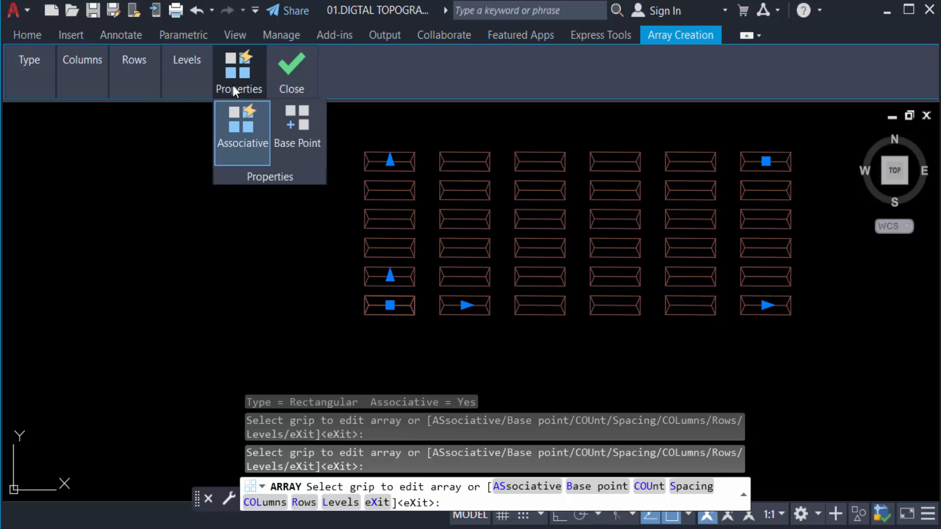
{"action": "mouse_move", "coordinate": [291, 84]}
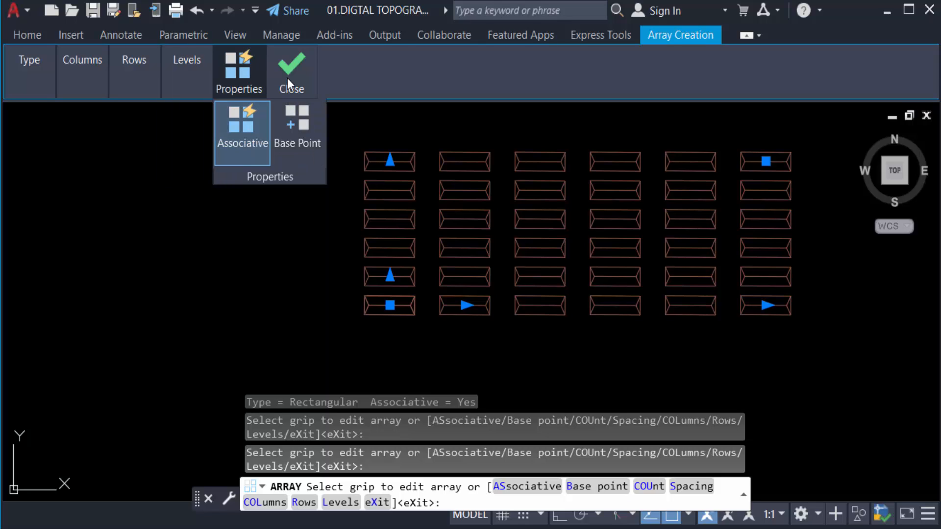
Confirm the 36-copy window array with Close Array
{"action": "left_click", "coordinate": [291, 69]}
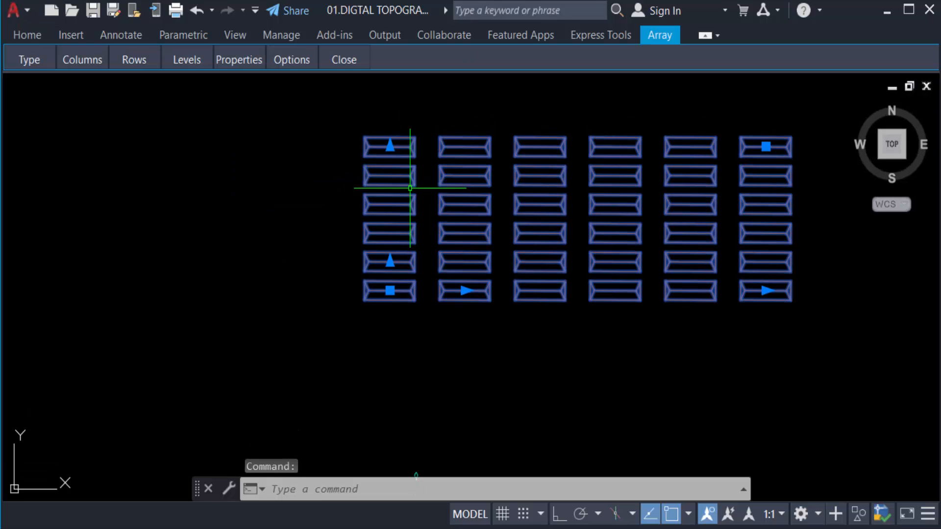
{"action": "mouse_move", "coordinate": [765, 291]}
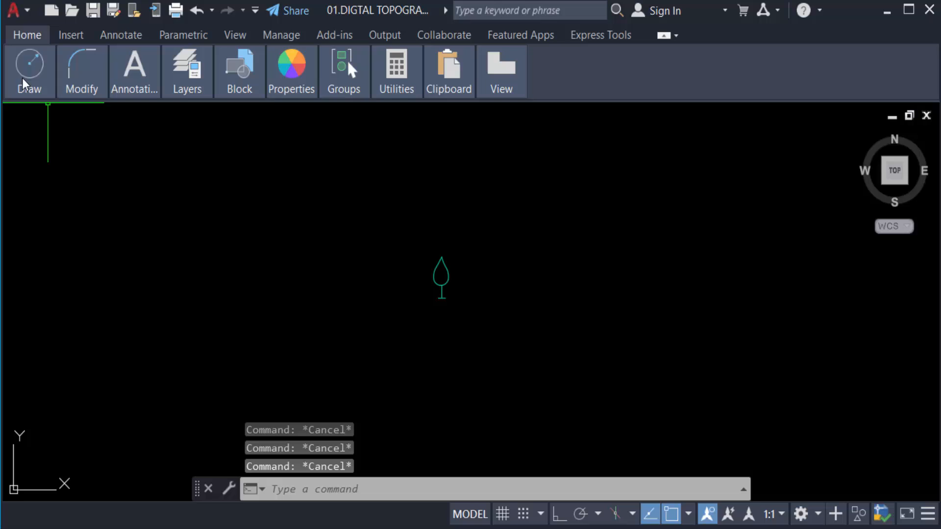
Start a rectangular array from the Modify panel's Array dropdown for the tree symbol
{"action": "left_click", "coordinate": [81, 71]}
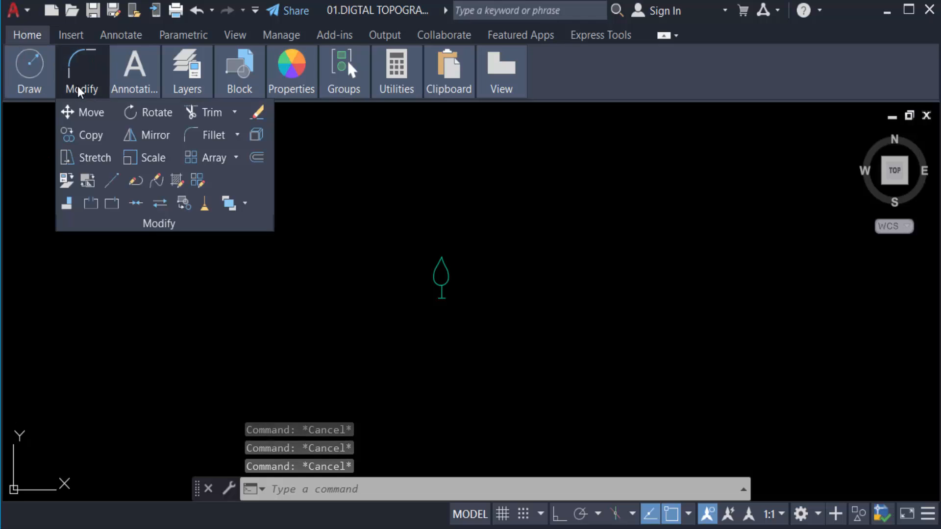
{"action": "mouse_move", "coordinate": [214, 134]}
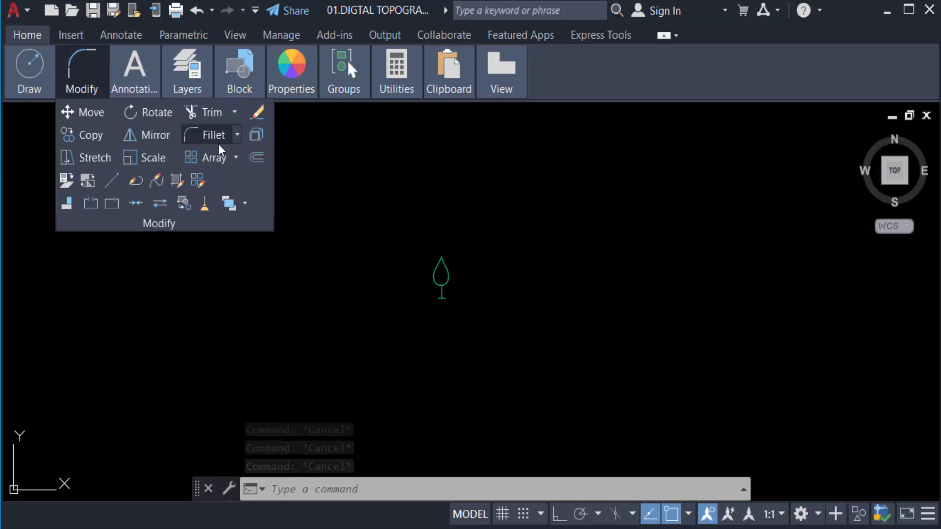
{"action": "left_click", "coordinate": [235, 157]}
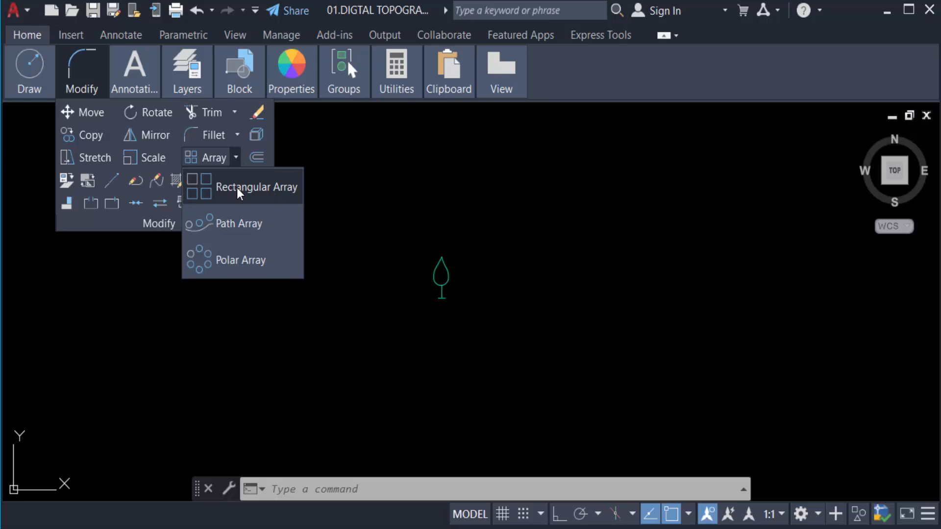
{"action": "left_click", "coordinate": [256, 186]}
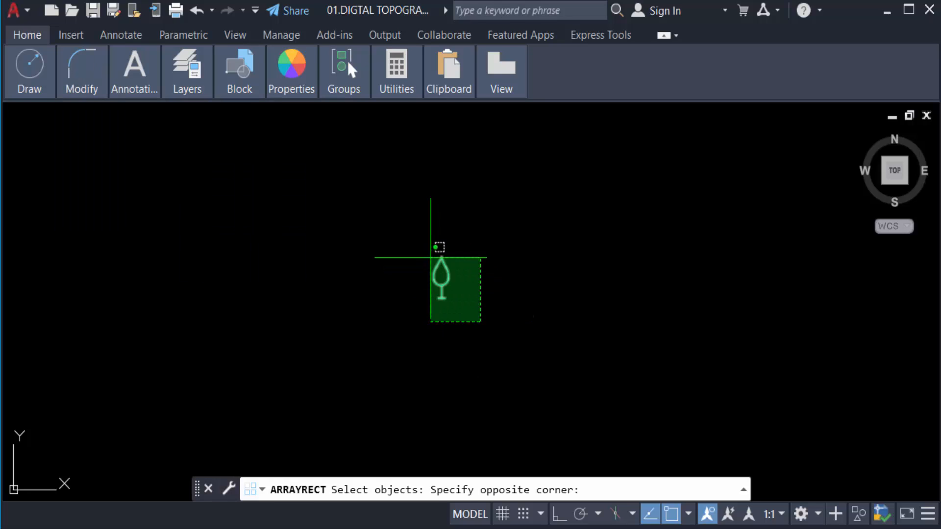